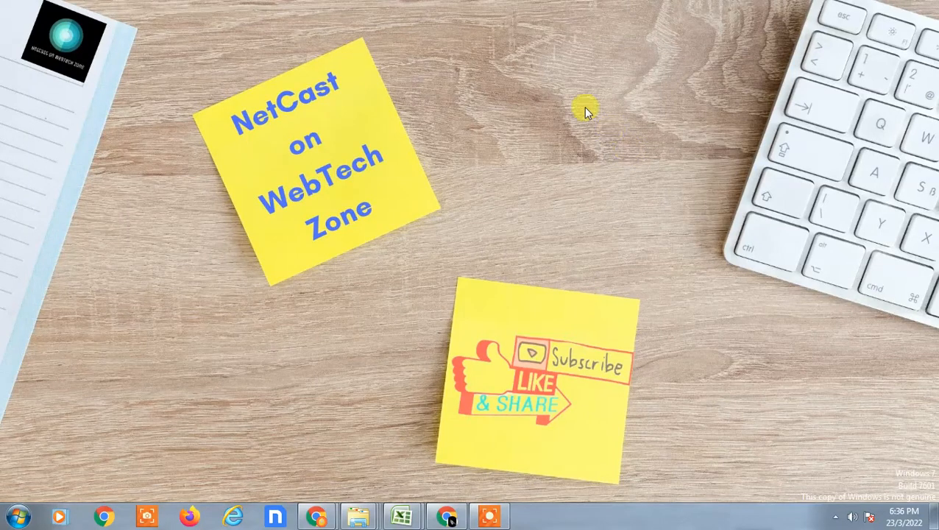
{"action": "mouse_move", "coordinate": [579, 84]}
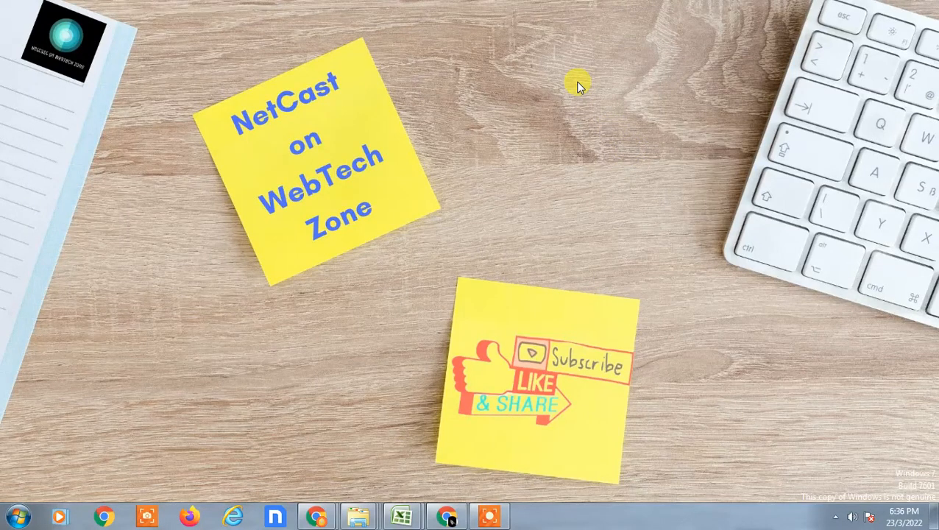
{"action": "mouse_move", "coordinate": [526, 184]}
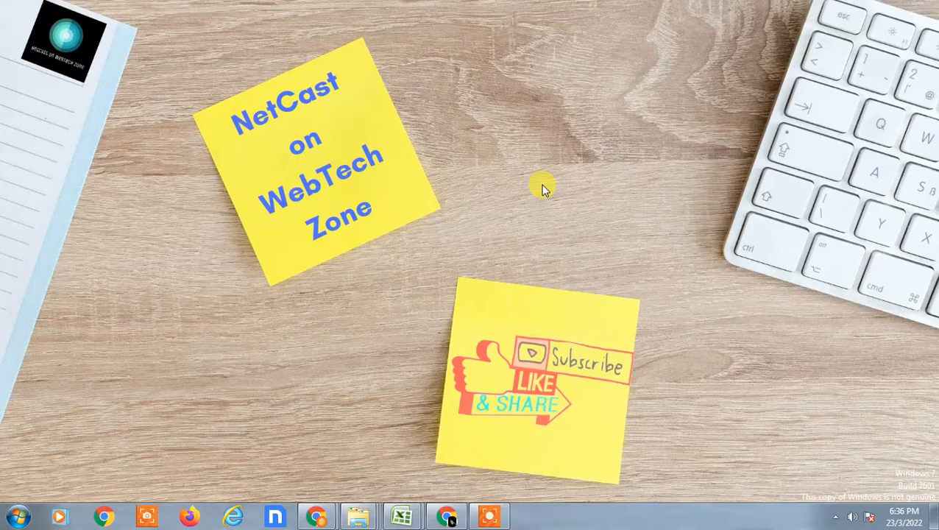
{"action": "mouse_move", "coordinate": [574, 118]}
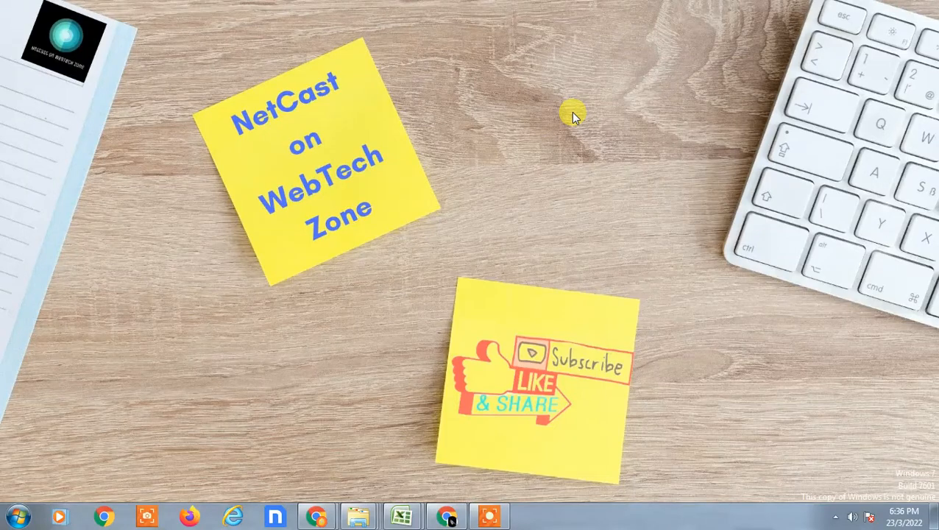
{"action": "mouse_move", "coordinate": [566, 265]}
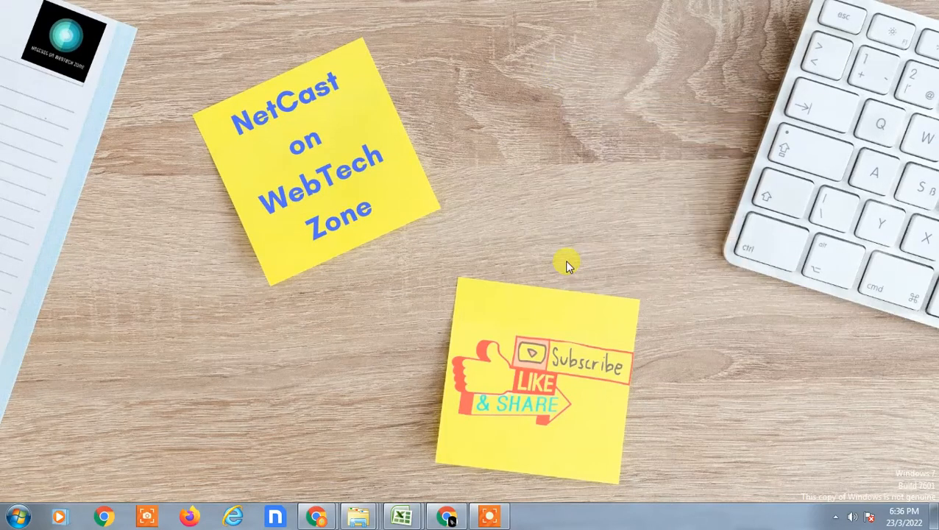
- Bring Chrome forward, switch to the Gmail Inbox tab, and start composing a message
{"action": "left_click", "coordinate": [447, 515]}
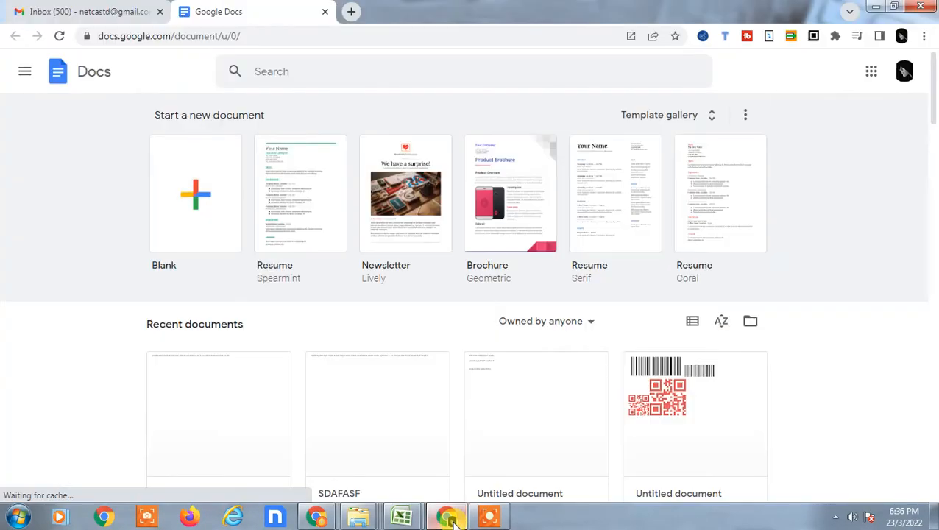
{"action": "left_click", "coordinate": [88, 12]}
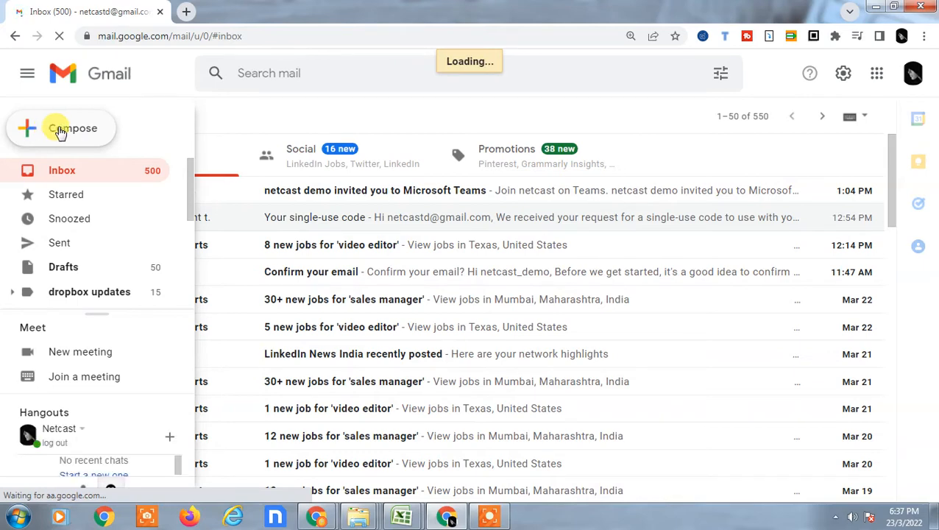
{"action": "left_click", "coordinate": [72, 128]}
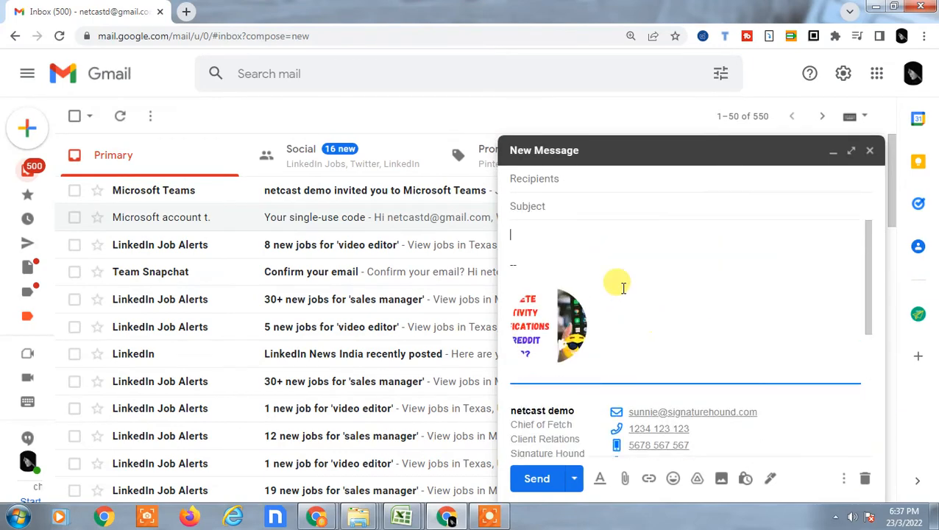
{"action": "mouse_move", "coordinate": [689, 290]}
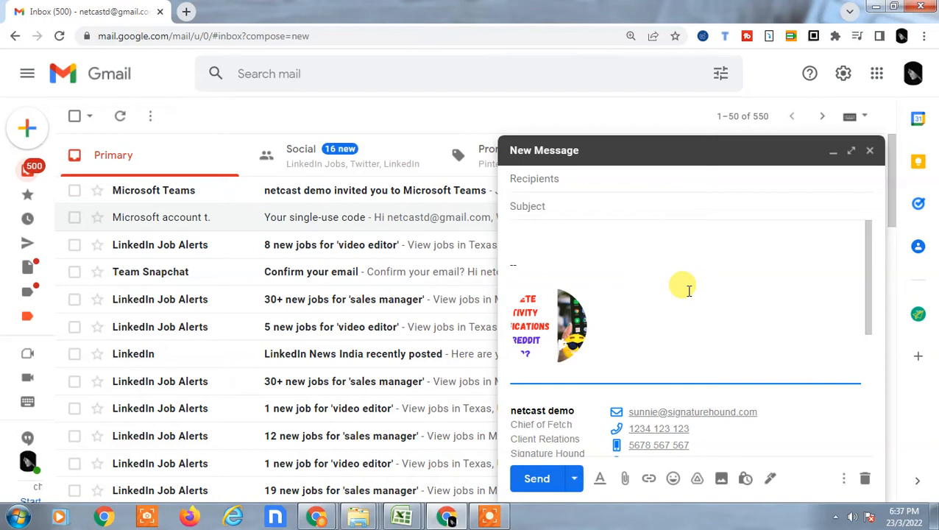
{"action": "mouse_move", "coordinate": [585, 475]}
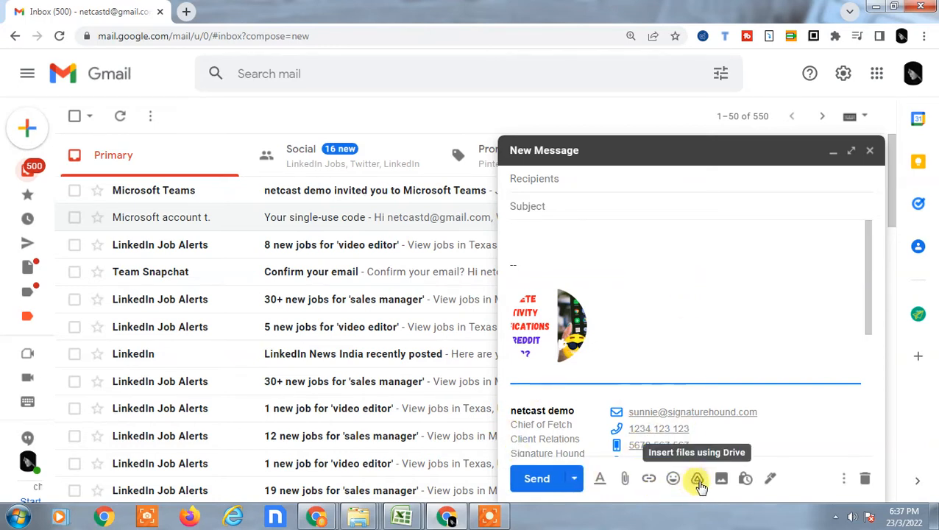
- Open the Google Drive file picker from the new message to insert a file
{"action": "left_click", "coordinate": [696, 479]}
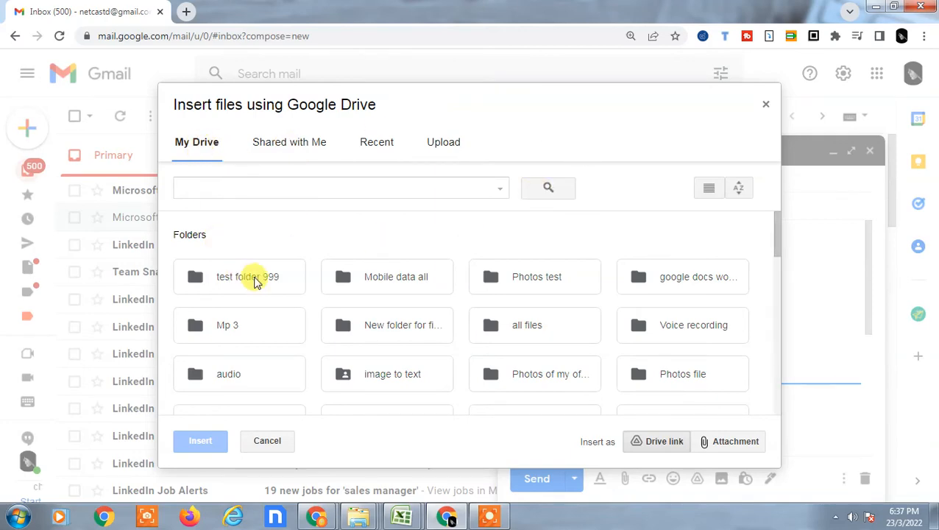
{"action": "scroll", "scroll_direction": "down", "scroll_amount": 3}
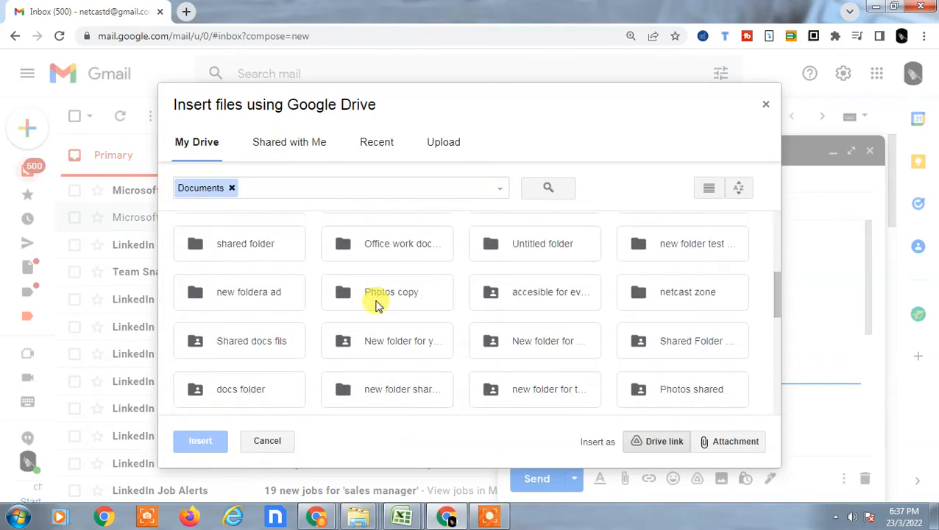
{"action": "scroll", "scroll_direction": "down", "scroll_amount": 3}
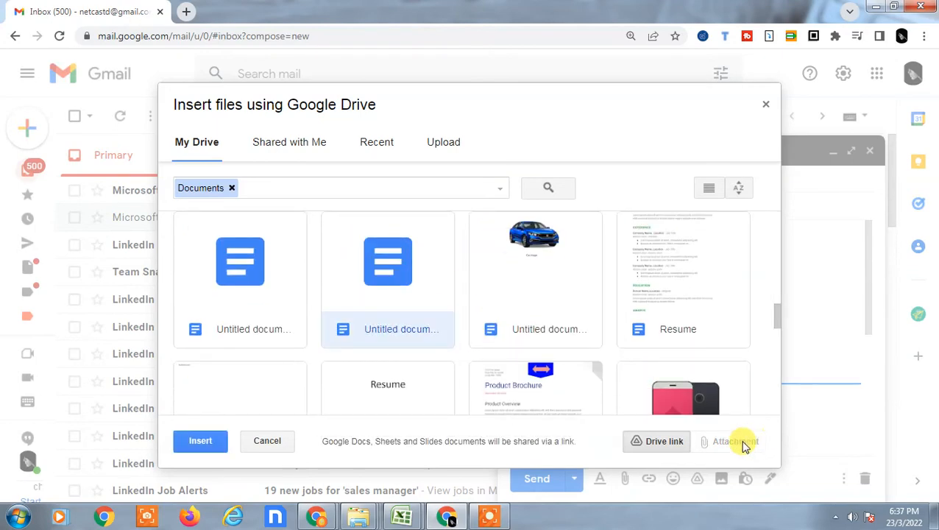
{"action": "left_click", "coordinate": [200, 441]}
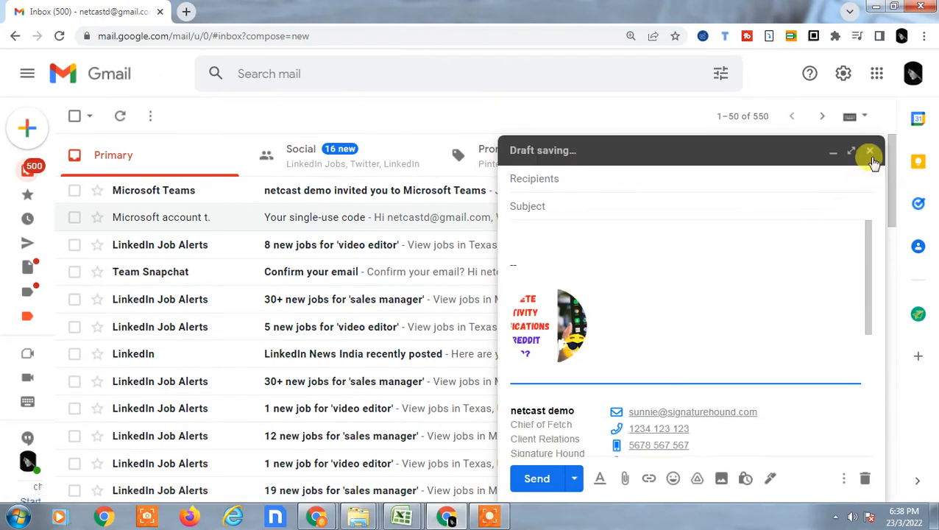
- Discard the empty draft and launch Drive from the Google apps grid, showing My Drive
{"action": "left_click", "coordinate": [869, 150]}
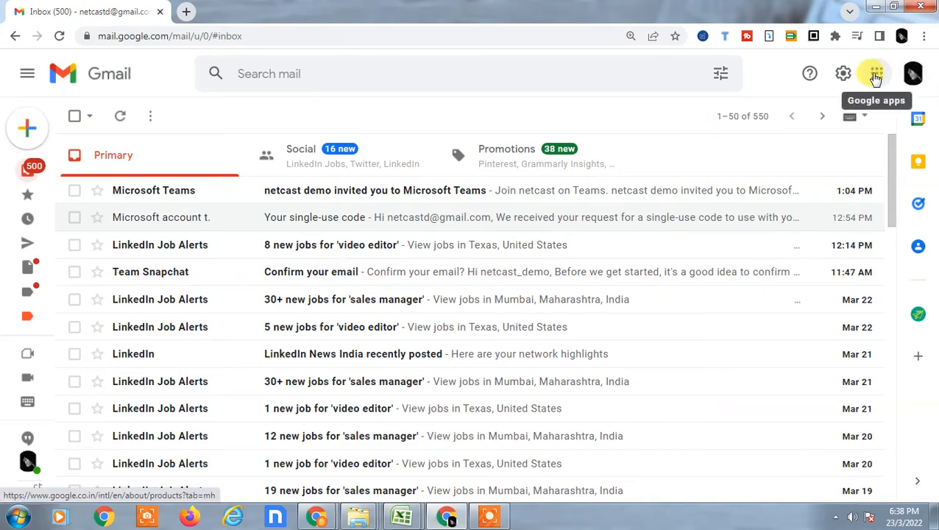
{"action": "left_click", "coordinate": [875, 73]}
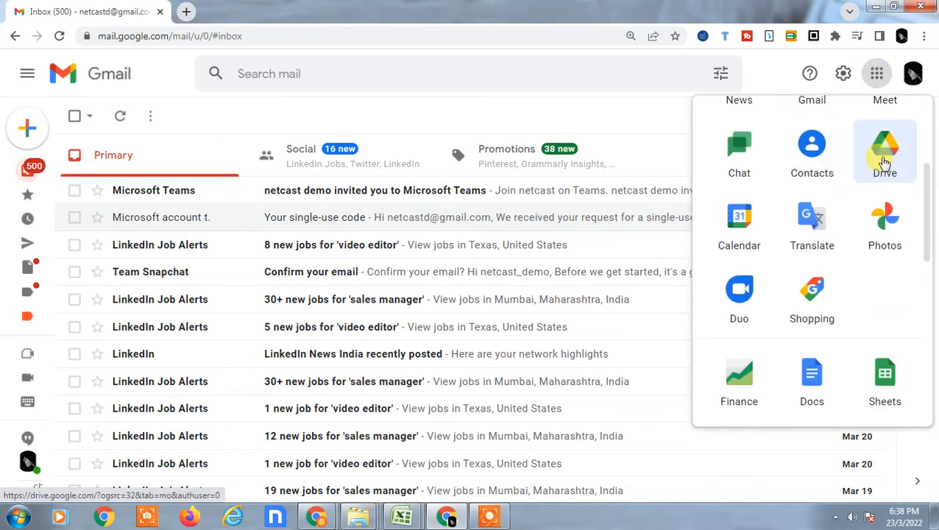
{"action": "left_click", "coordinate": [885, 147]}
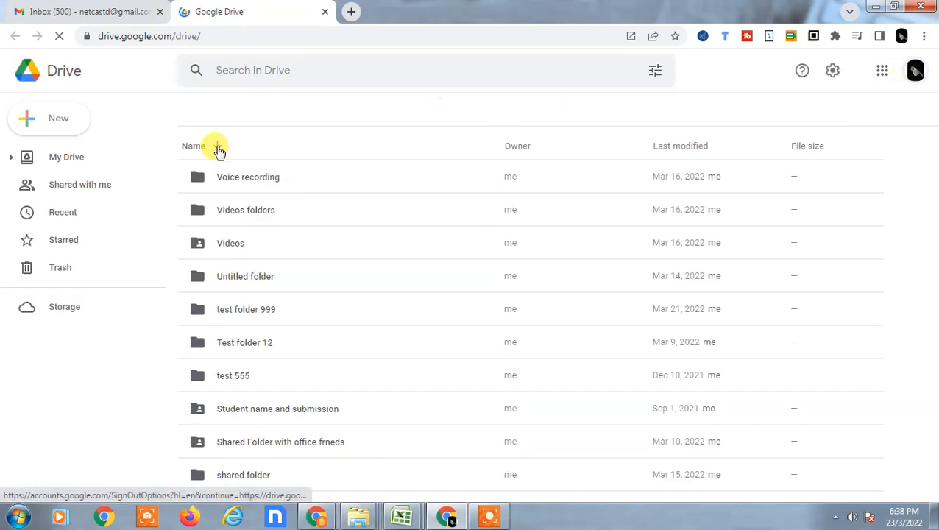
{"action": "left_click", "coordinate": [215, 145]}
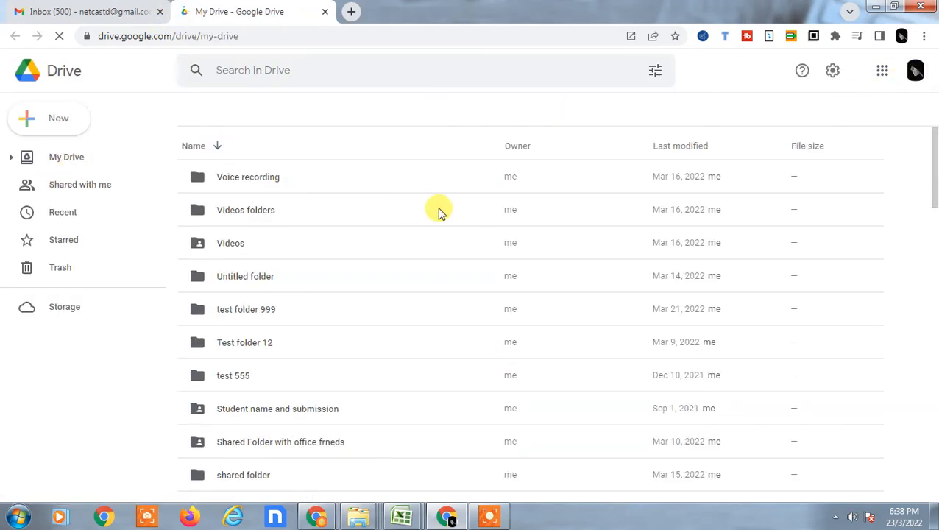